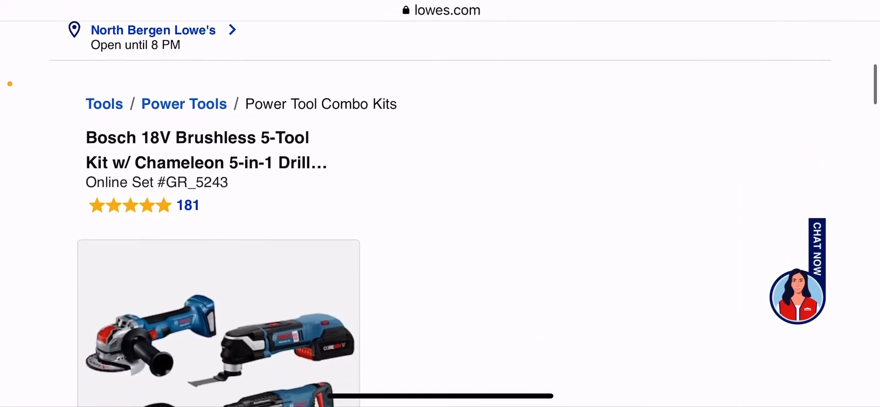
Scroll the Bosch 18V Brushless 5-Tool Kit page to its main product photo and gallery dots.
{"action": "scroll", "scroll_direction": "down", "scroll_amount": 3}
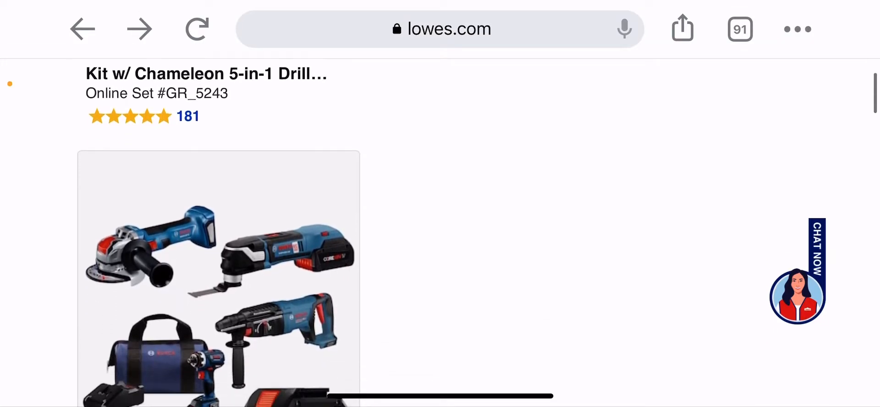
{"action": "scroll", "scroll_direction": "down", "scroll_amount": 3}
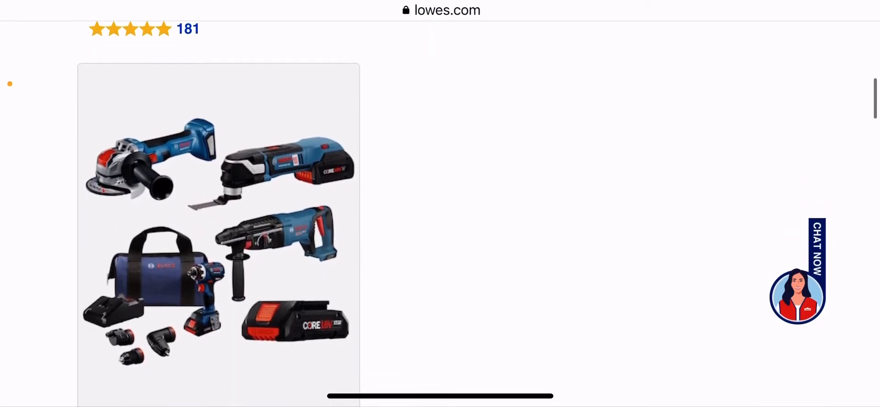
{"action": "scroll", "scroll_direction": "up", "scroll_amount": 3}
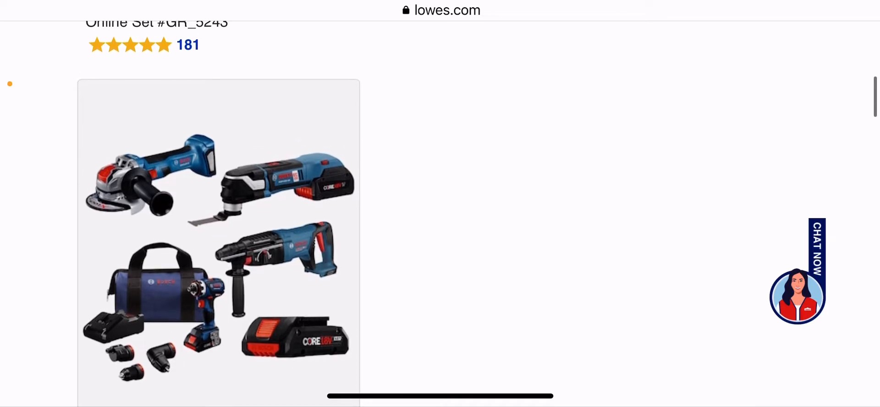
{"action": "scroll", "scroll_direction": "up", "scroll_amount": 3}
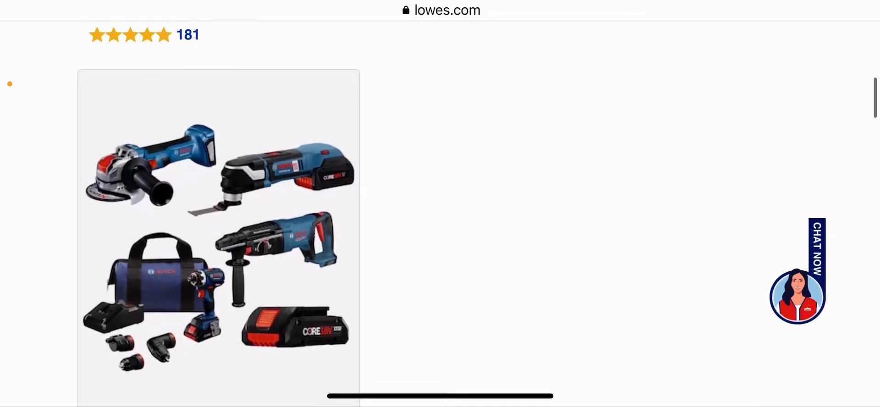
{"action": "scroll", "scroll_direction": "up", "scroll_amount": 3}
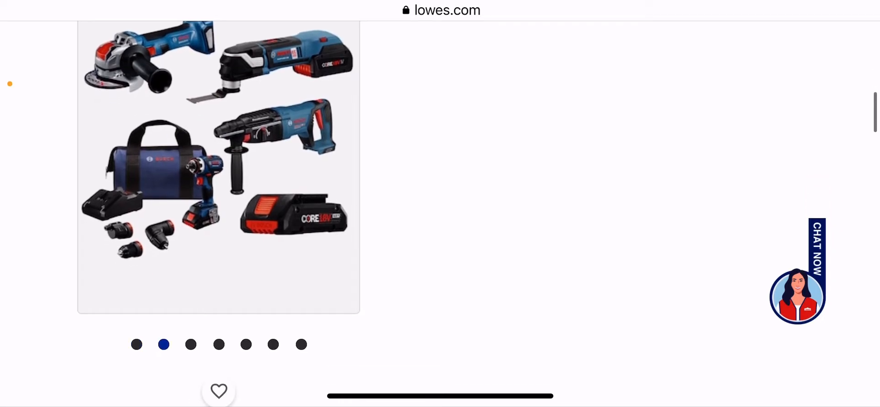
Advance through three more kit photos using the gallery dots.
{"action": "left_click", "coordinate": [190, 344]}
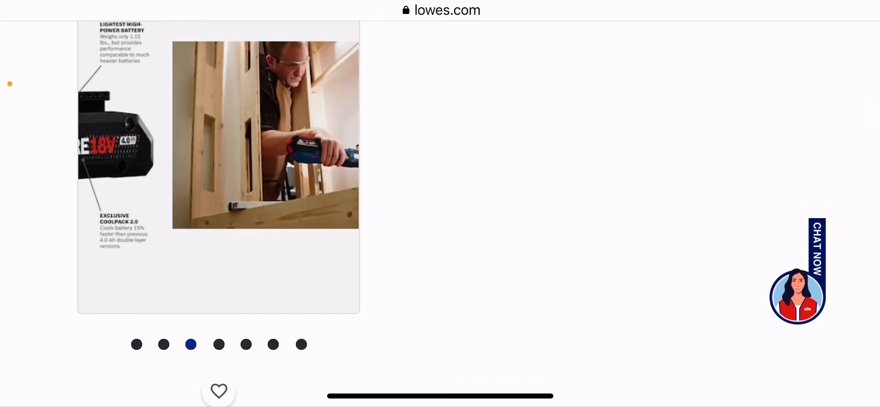
{"action": "left_click", "coordinate": [218, 344]}
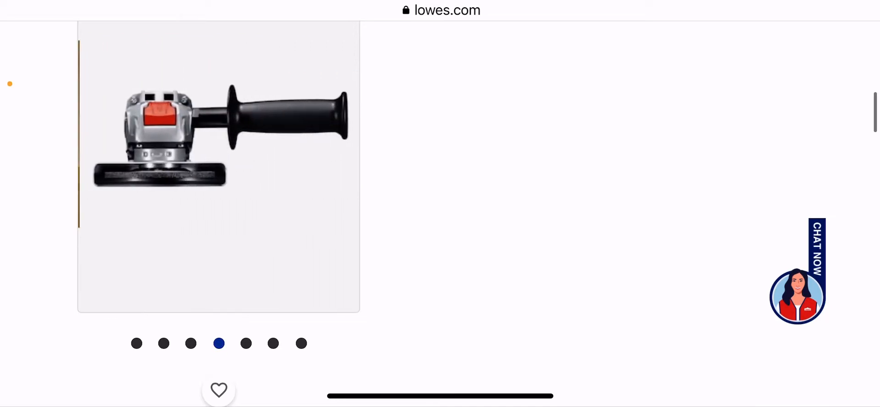
{"action": "left_click", "coordinate": [301, 337]}
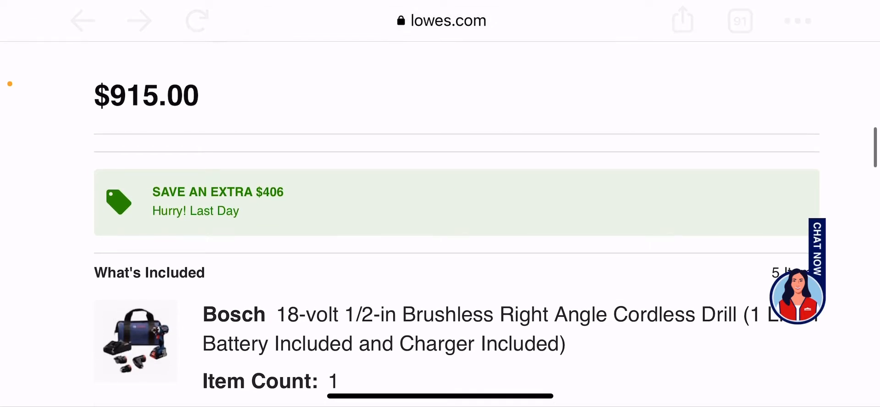
Scroll back up to the Bosch kit's main product image.
{"action": "scroll", "scroll_direction": "down", "scroll_amount": 3}
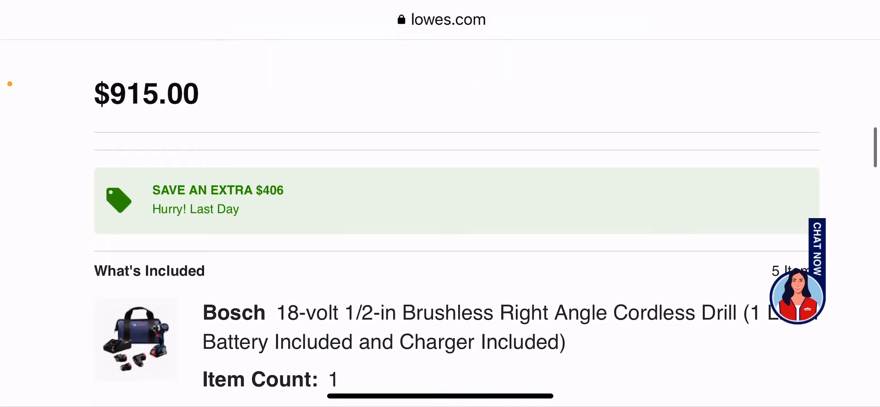
{"action": "scroll", "scroll_direction": "down", "scroll_amount": 3}
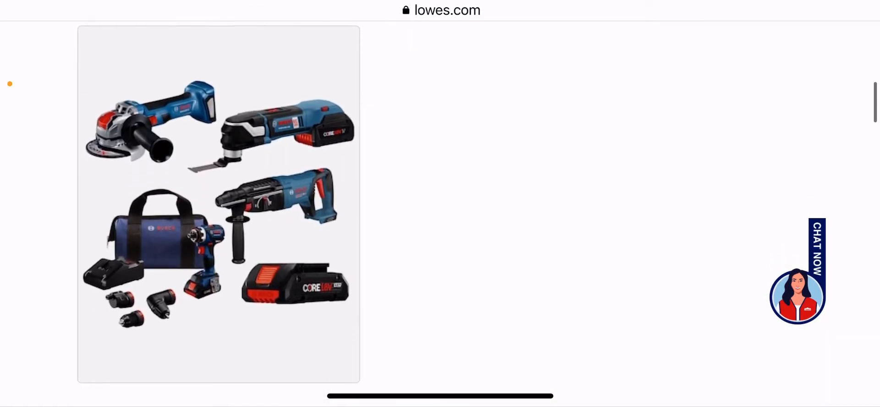
Scroll to the What's Included list showing the X-LOCK grinder, Bulldog drill and Core18V battery.
{"action": "scroll", "scroll_direction": "down", "scroll_amount": 3}
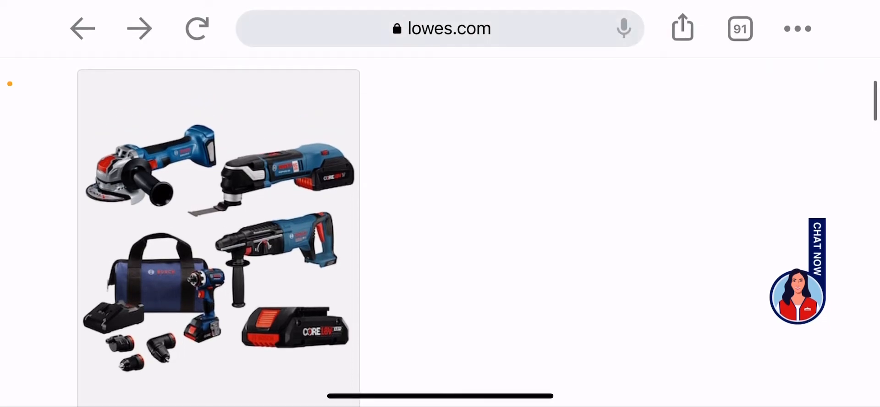
{"action": "scroll", "scroll_direction": "down", "scroll_amount": 3}
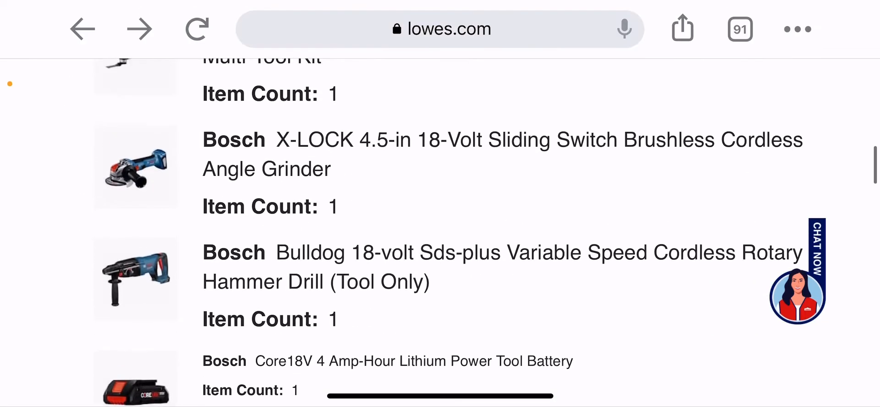
Scroll through pickup and delivery info, then open the cart dropdown showing the kit at $509.00.
{"action": "scroll", "scroll_direction": "up", "scroll_amount": 3}
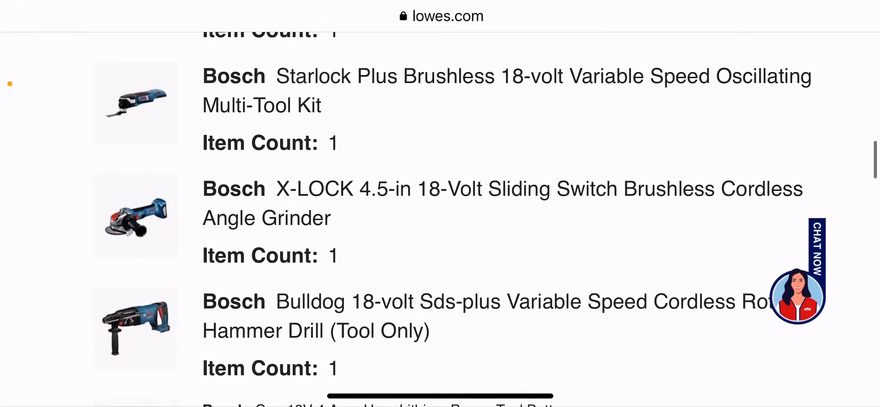
{"action": "scroll", "scroll_direction": "up", "scroll_amount": 3}
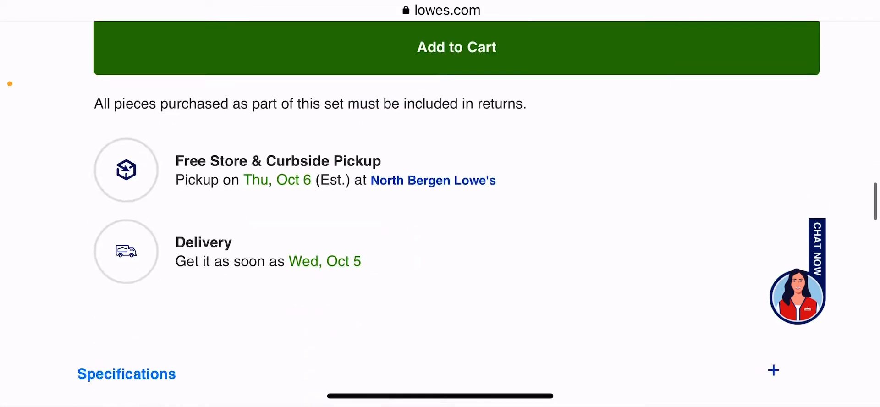
{"action": "scroll", "scroll_direction": "down", "scroll_amount": 3}
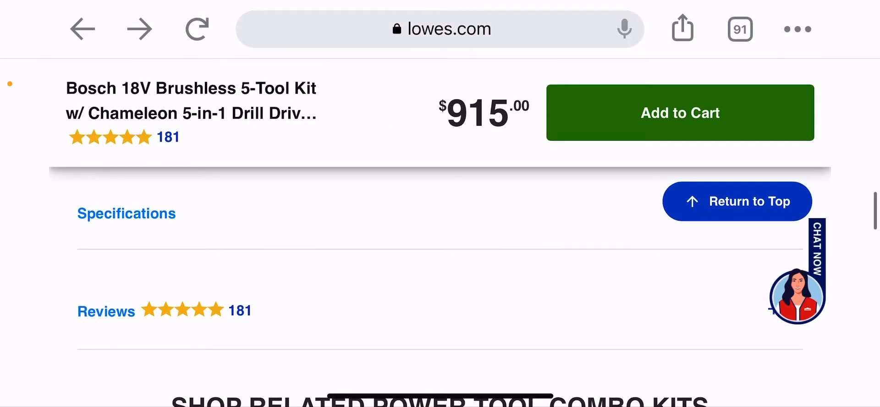
{"action": "scroll", "scroll_direction": "up", "scroll_amount": 3}
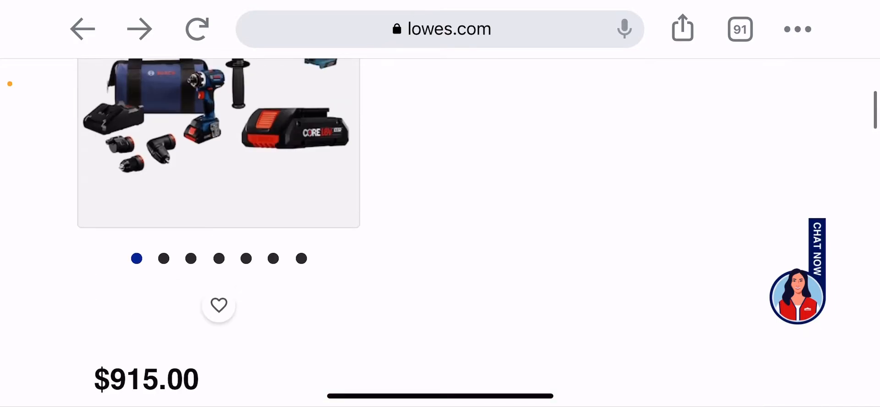
{"action": "left_click", "coordinate": [805, 112]}
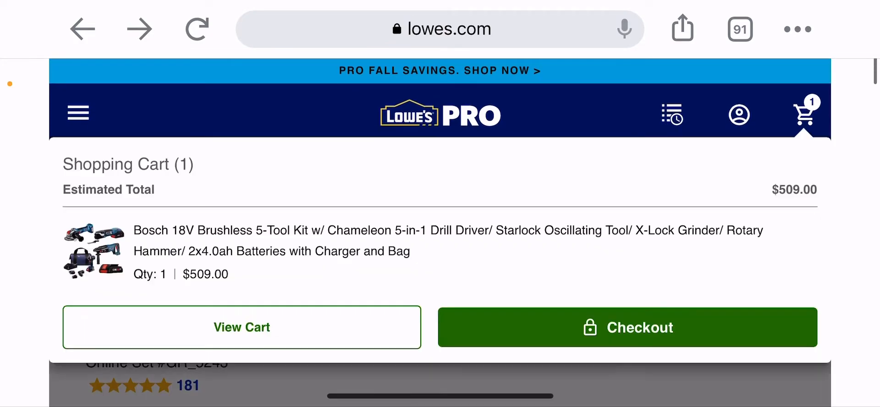